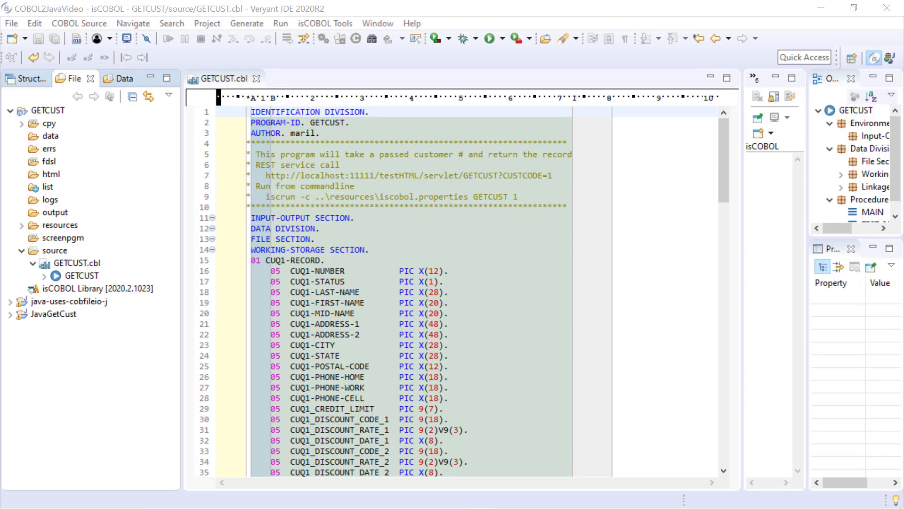
{"action": "mouse_move", "coordinate": [6, 395]}
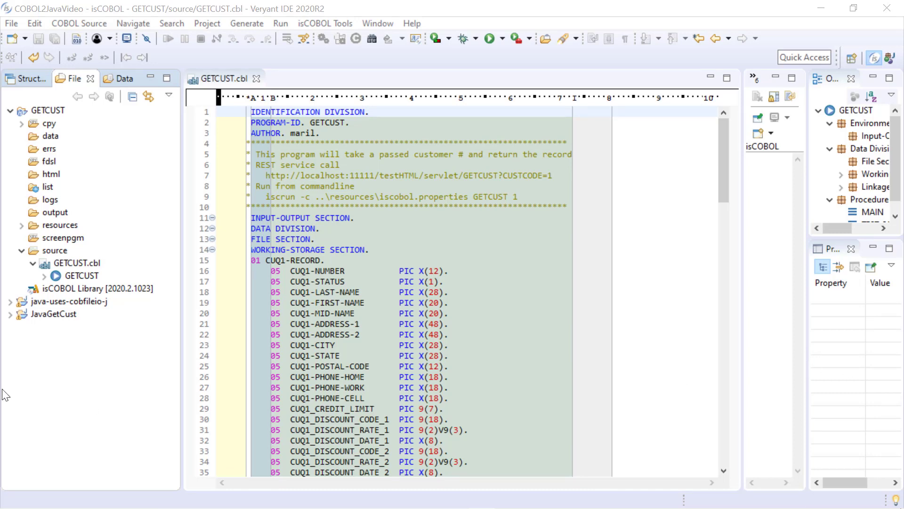
- Scroll through the GETCUST project and expand its resources folder
{"action": "scroll", "scroll_direction": "down", "scroll_amount": 3}
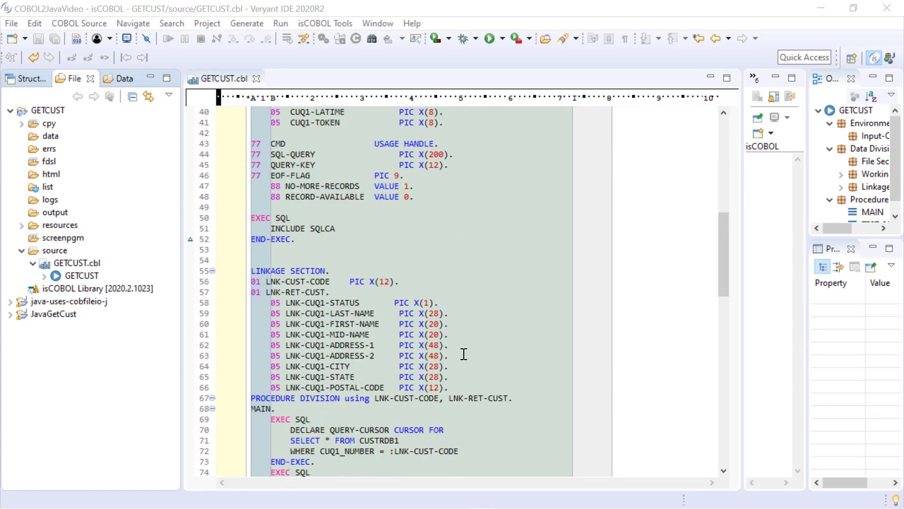
{"action": "scroll", "scroll_direction": "down", "scroll_amount": 3}
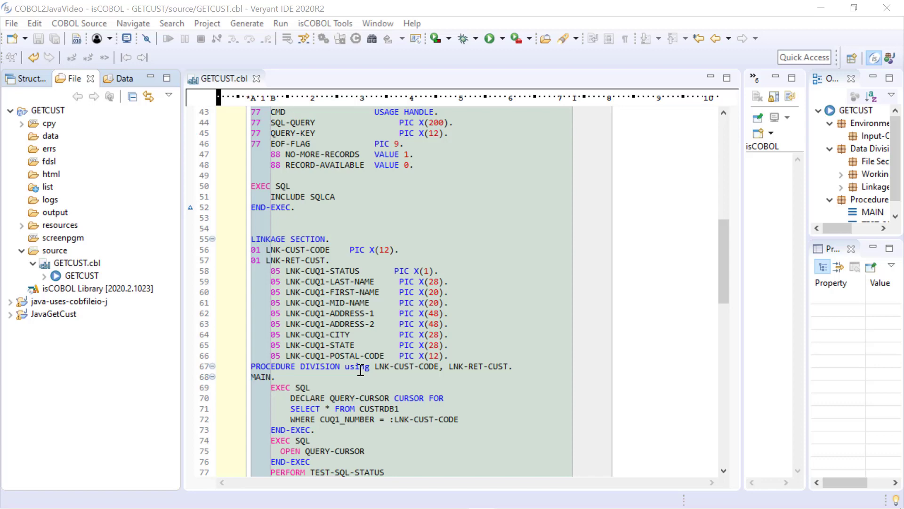
{"action": "scroll", "scroll_direction": "down", "scroll_amount": 3}
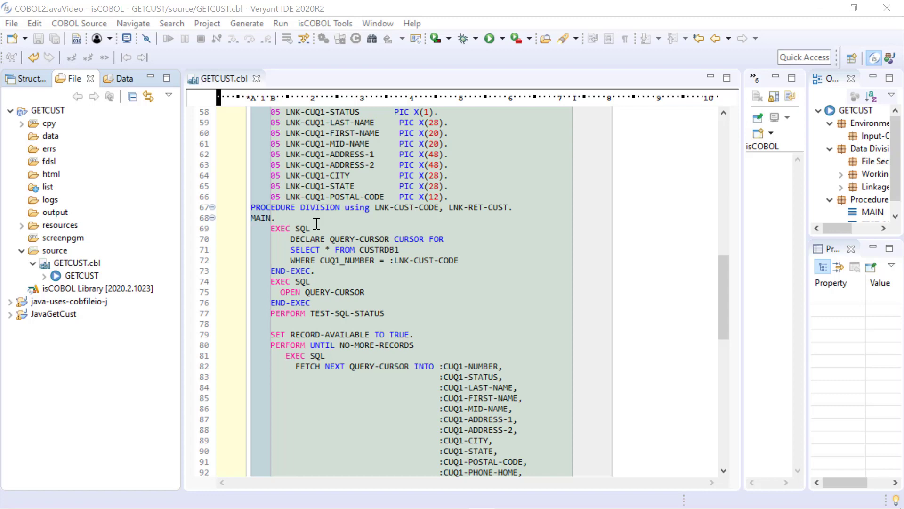
{"action": "left_click", "coordinate": [427, 497]}
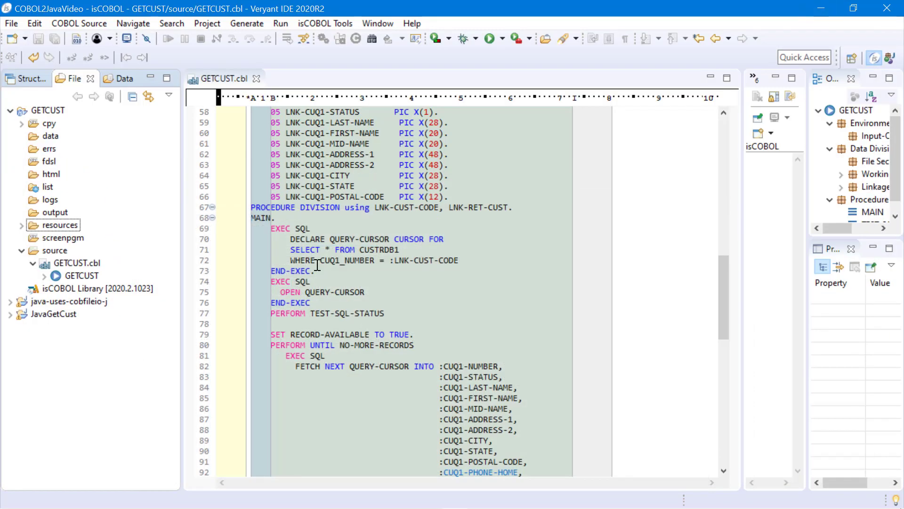
{"action": "mouse_move", "coordinate": [311, 314]}
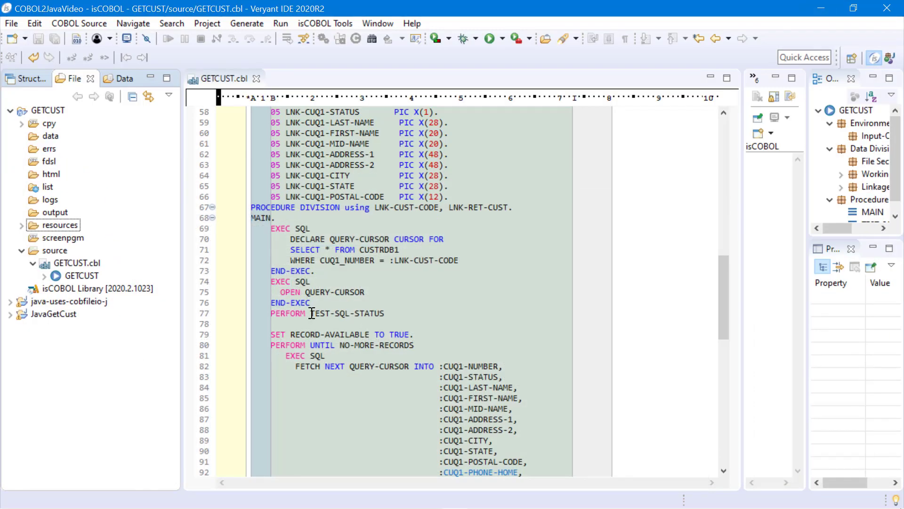
{"action": "scroll", "scroll_direction": "down", "scroll_amount": 3}
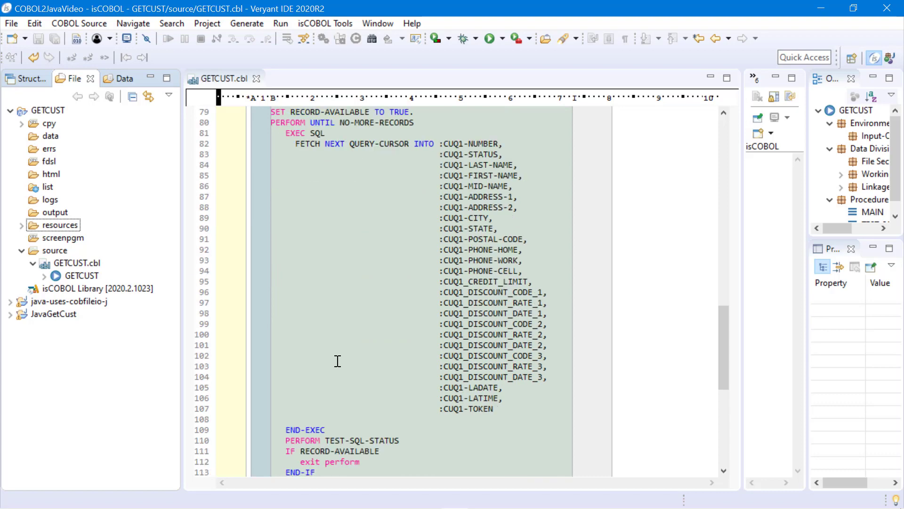
{"action": "scroll", "scroll_direction": "up", "scroll_amount": 3}
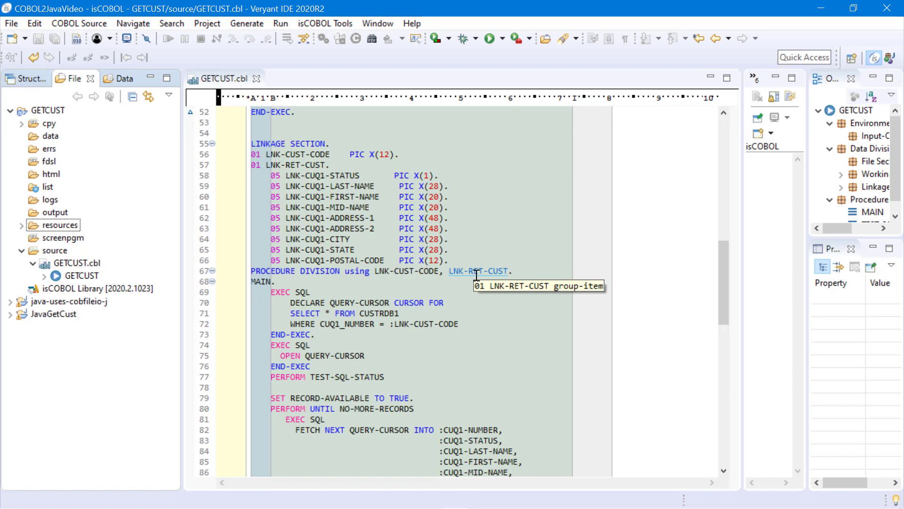
{"action": "mouse_move", "coordinate": [18, 229]}
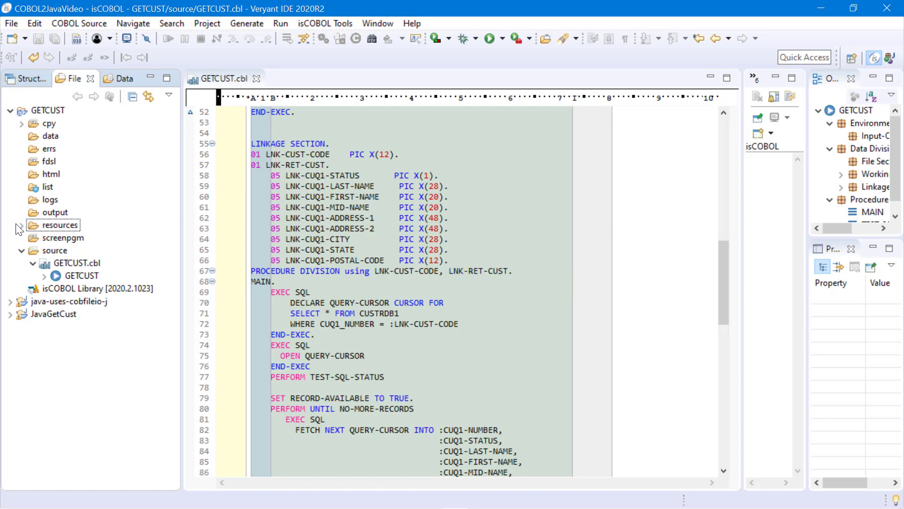
{"action": "double_click", "coordinate": [60, 225]}
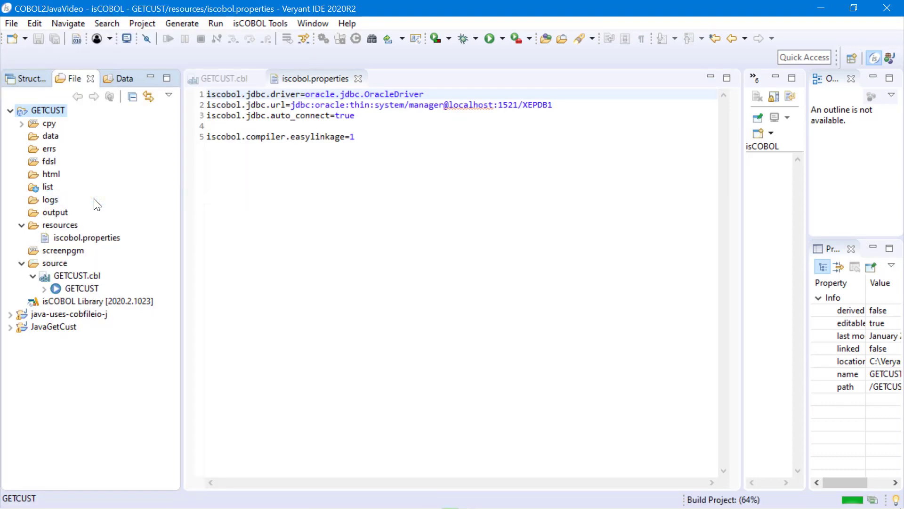
{"action": "left_click", "coordinate": [22, 212]}
{"action": "type", "text": "declare"}
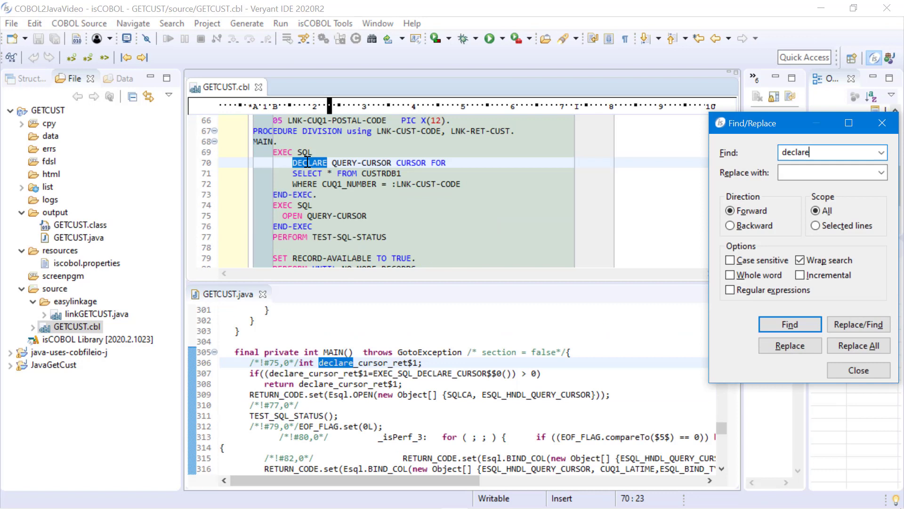
{"action": "mouse_move", "coordinate": [425, 192]}
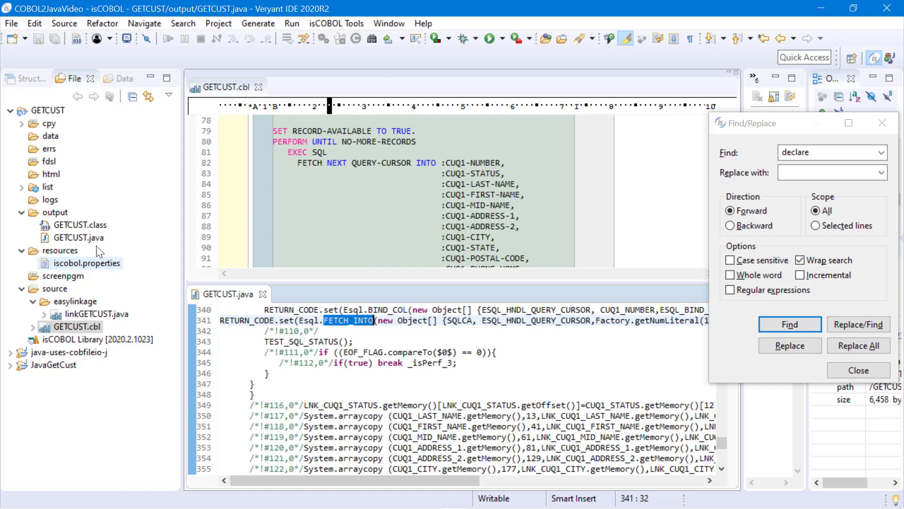
- Move linkGETCUST.java into JavaGetCust's src folder, then open and review main.java
{"action": "left_click", "coordinate": [11, 364]}
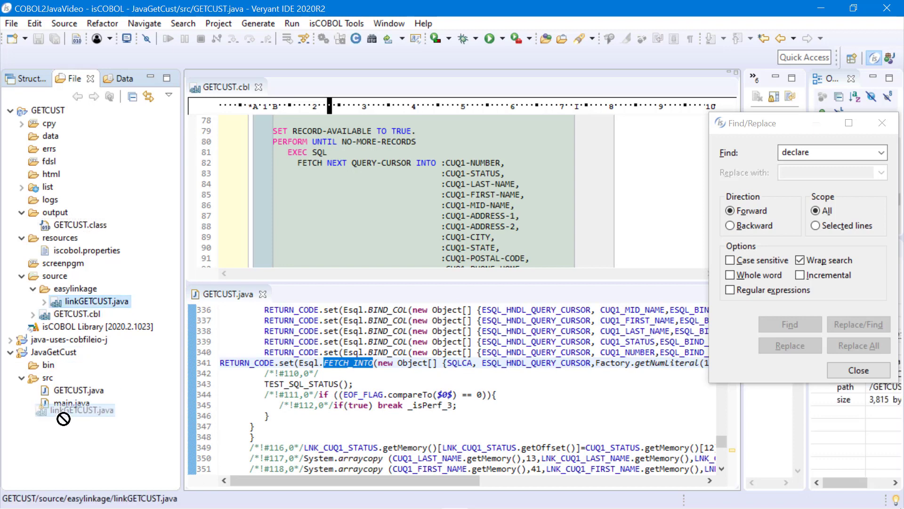
{"action": "left_click", "coordinate": [9, 110]}
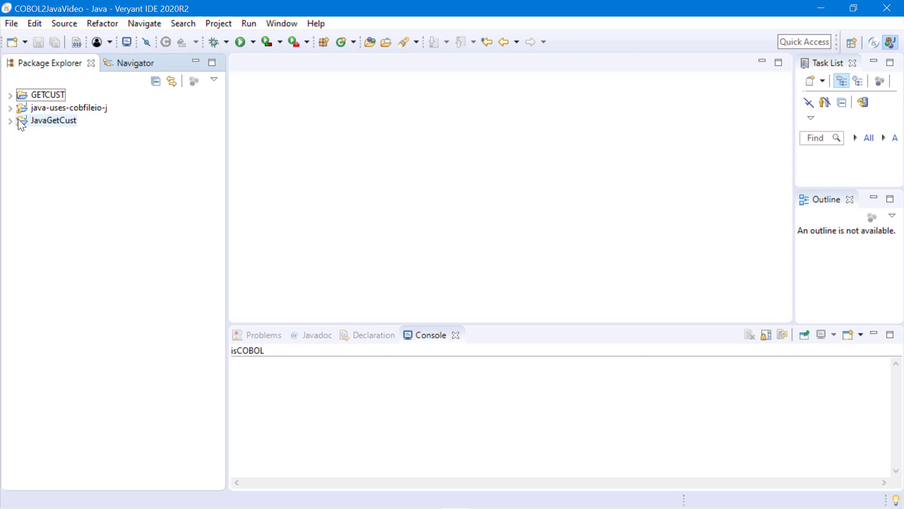
{"action": "left_click", "coordinate": [9, 121]}
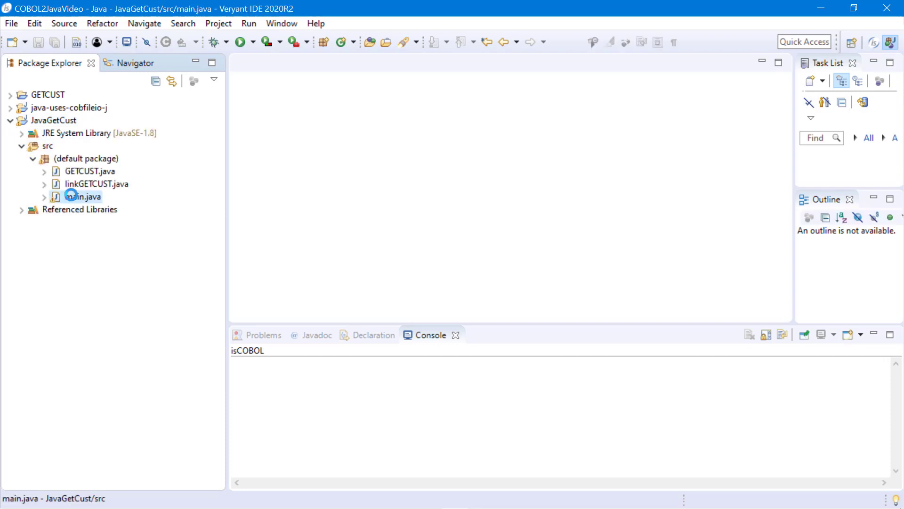
{"action": "double_click", "coordinate": [76, 197]}
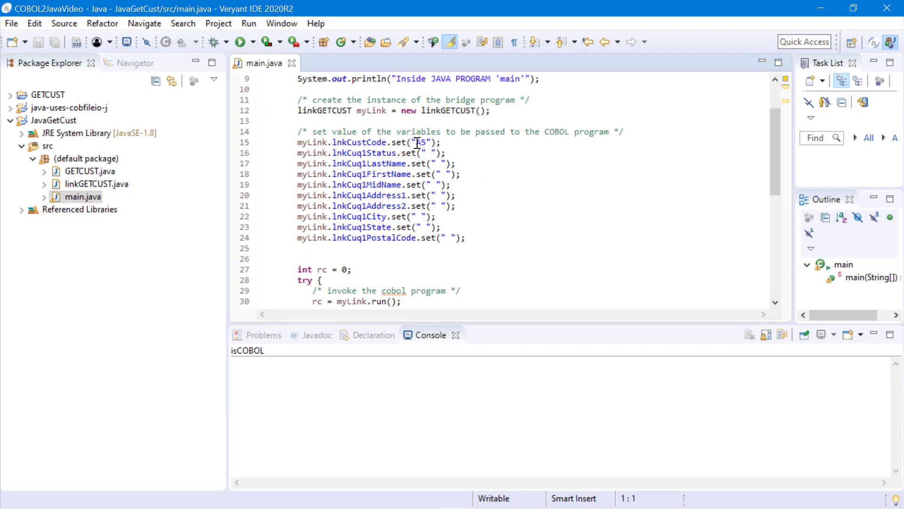
{"action": "scroll", "scroll_direction": "down", "scroll_amount": 3}
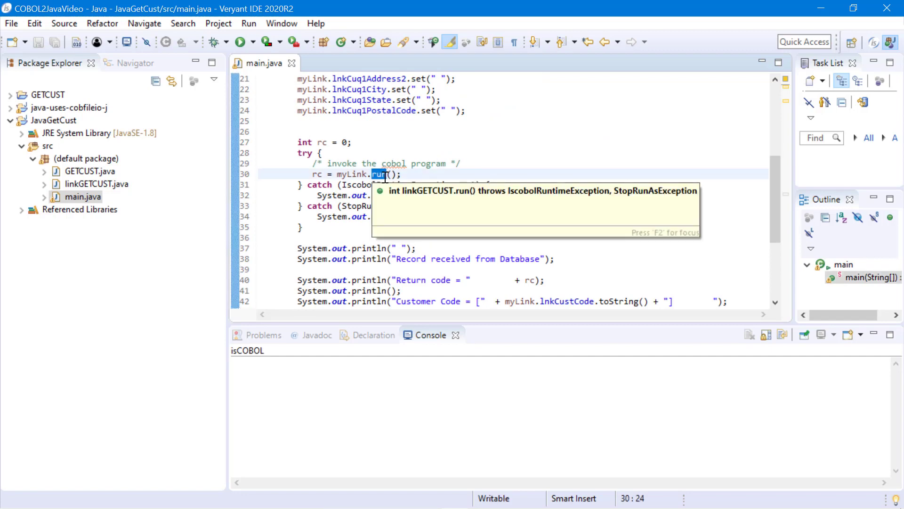
{"action": "left_click", "coordinate": [50, 120]}
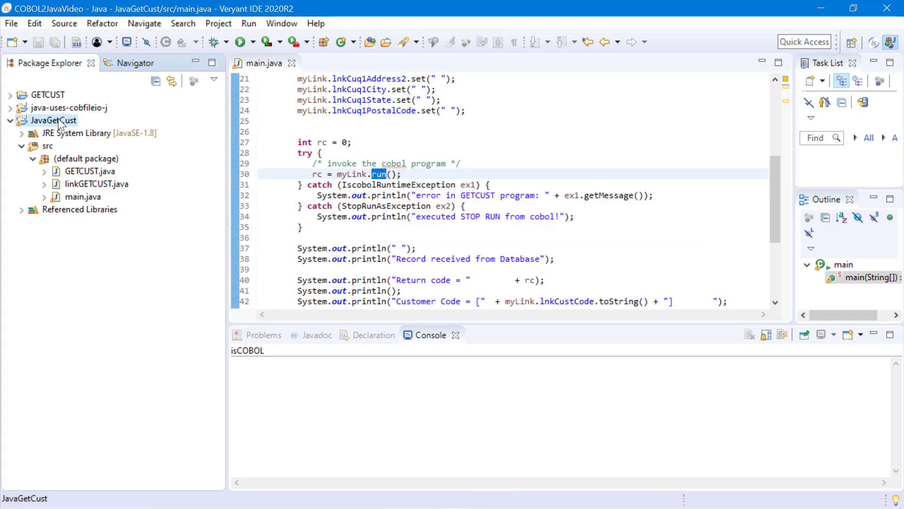
- Review main's JDBC JVM arguments and source lookup path in Run Configurations, then run it
{"action": "right_click", "coordinate": [73, 197]}
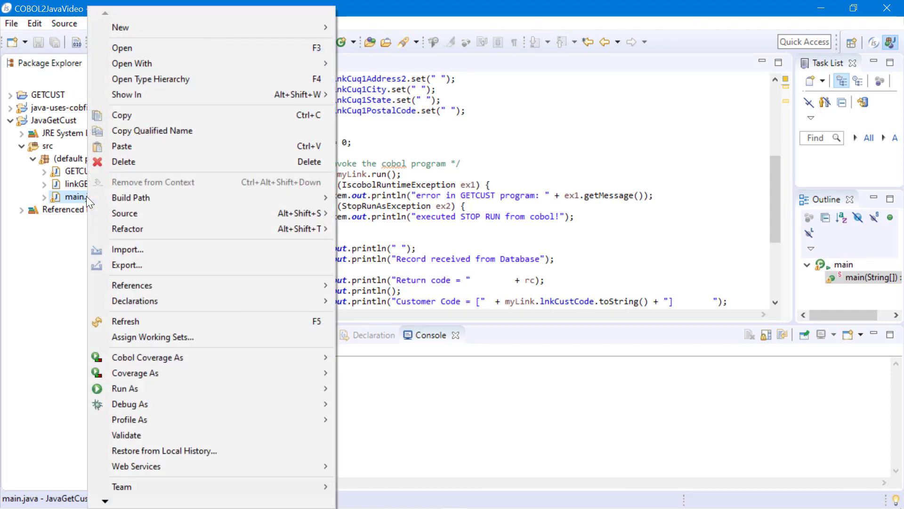
{"action": "mouse_move", "coordinate": [124, 389]}
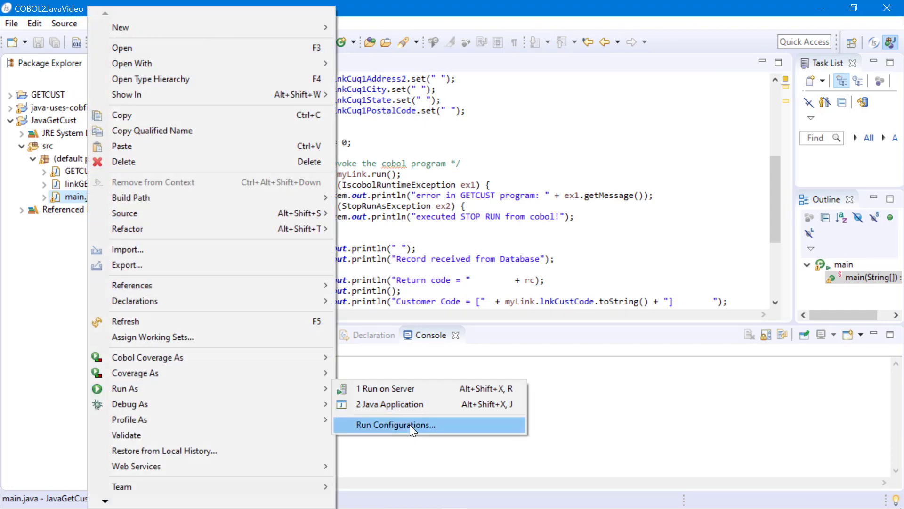
{"action": "left_click", "coordinate": [395, 425]}
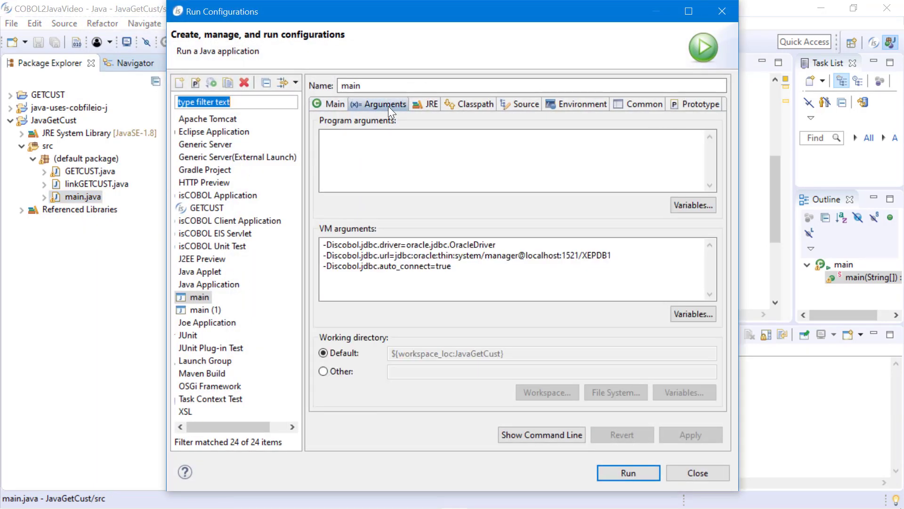
{"action": "left_click", "coordinate": [333, 249]}
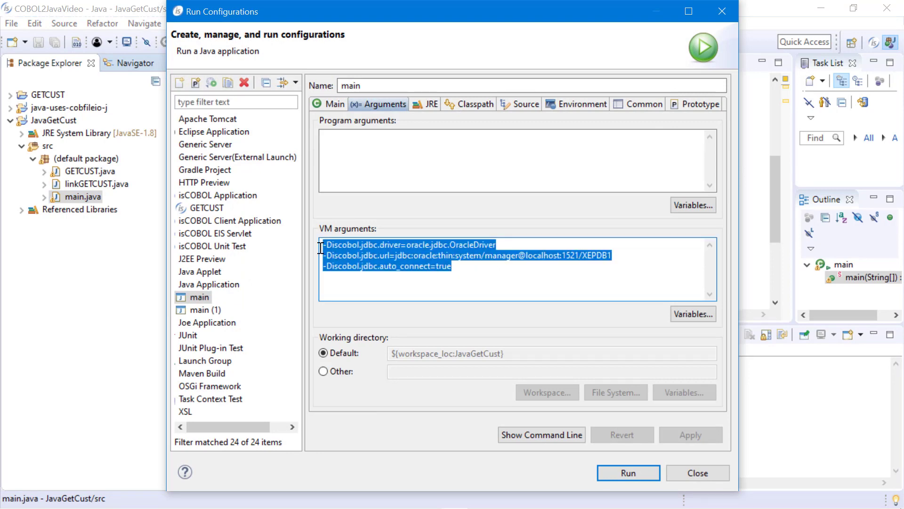
{"action": "left_click", "coordinate": [525, 103]}
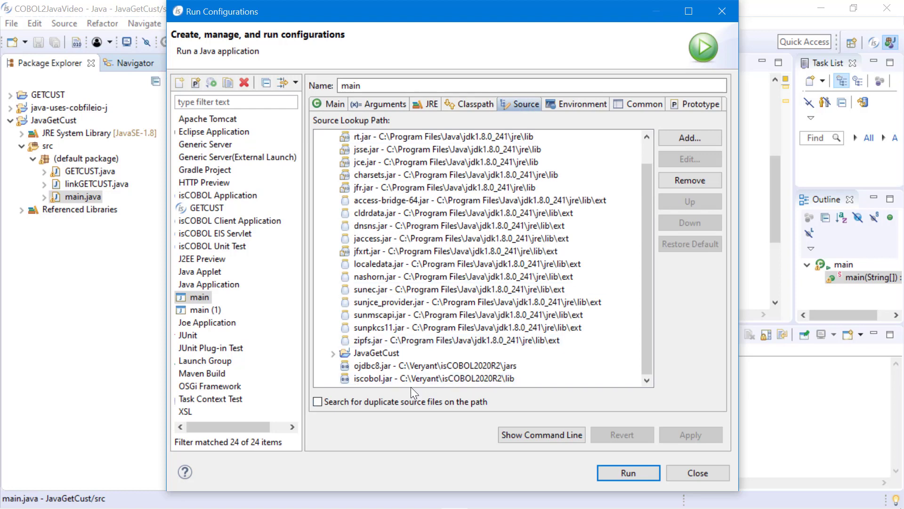
{"action": "left_click", "coordinate": [627, 469]}
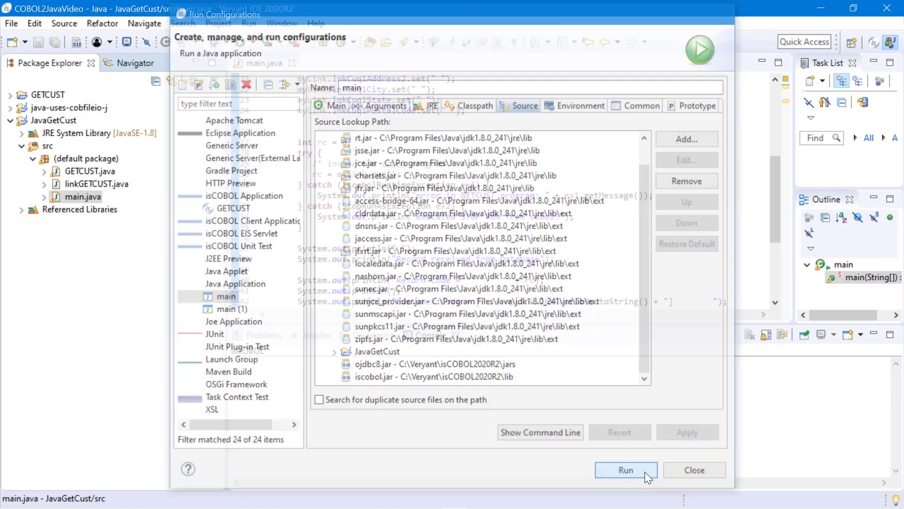
{"action": "left_click", "coordinate": [626, 470]}
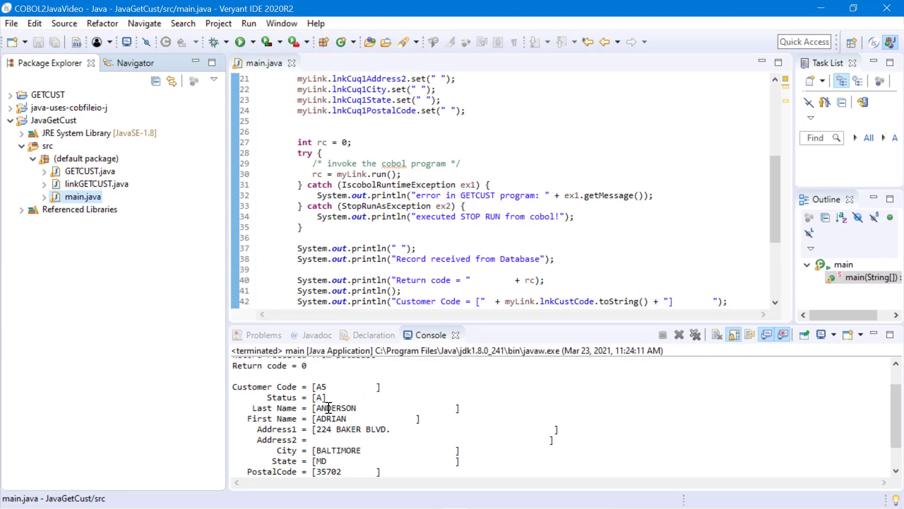
{"action": "mouse_move", "coordinate": [371, 422]}
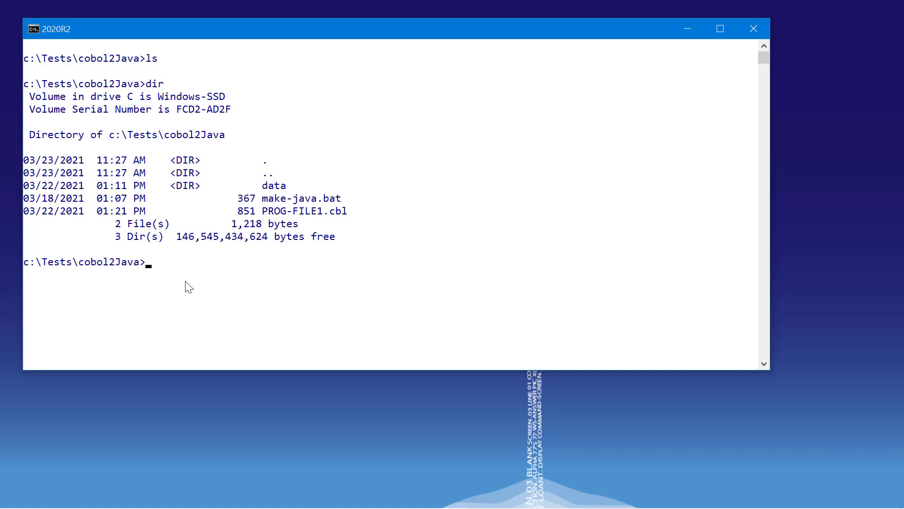
- List the data folder with 'dir data' and launch Notepad using 'notepad p'
{"action": "type", "text": "dir data"}
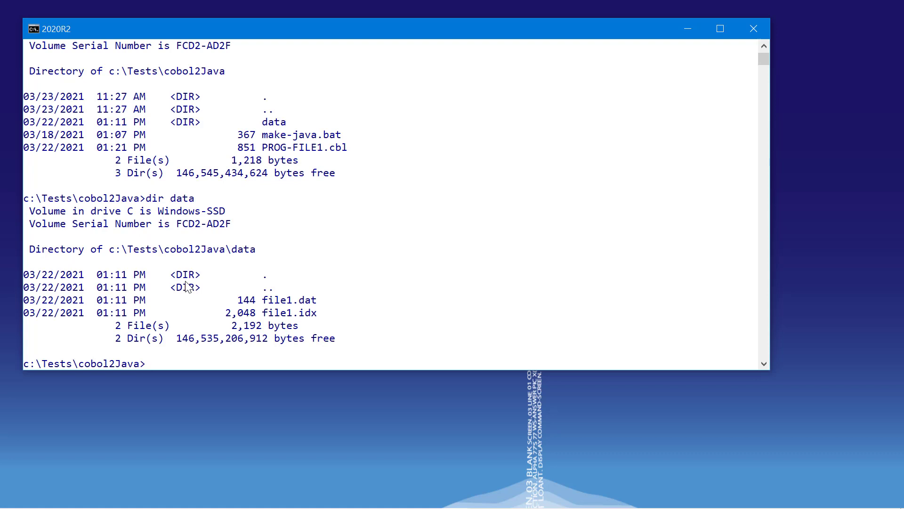
{"action": "type", "text": "notepad p"}
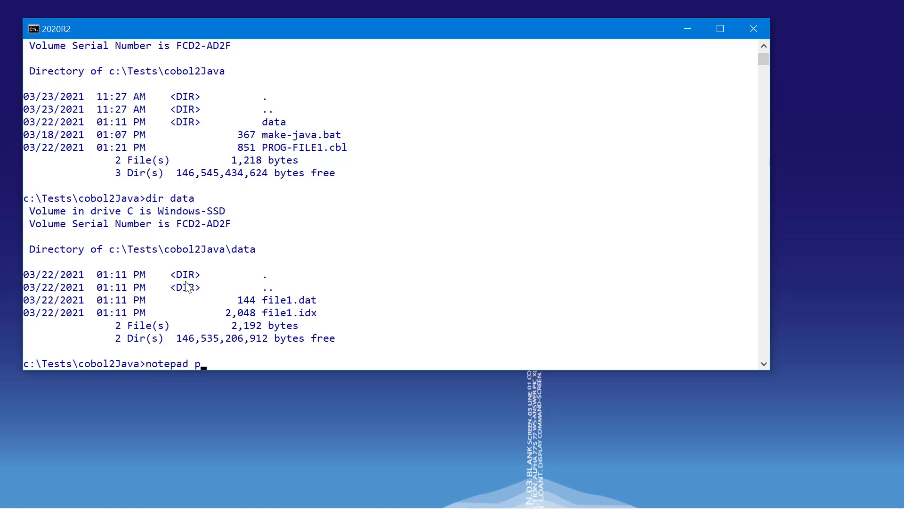
{"action": "key", "text": "enter"}
{"action": "type", "text": "notepad make-java.bat"}
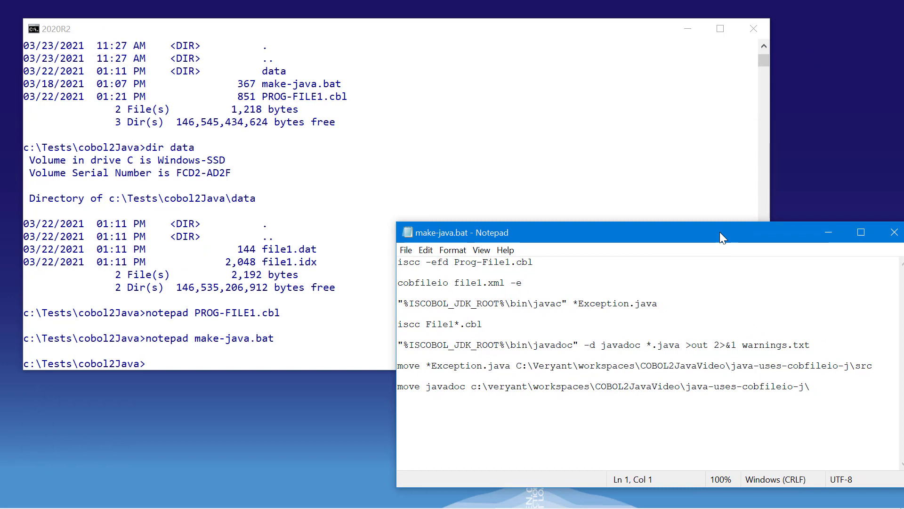
- Run 'iscc -efd Prog-File1.cbl' and 'cobfileio file1.xml -e' from make-java.bat, dismissing the success message
{"action": "left_click_drag", "start_coordinate": [724, 232], "coordinate": [617, 200]}
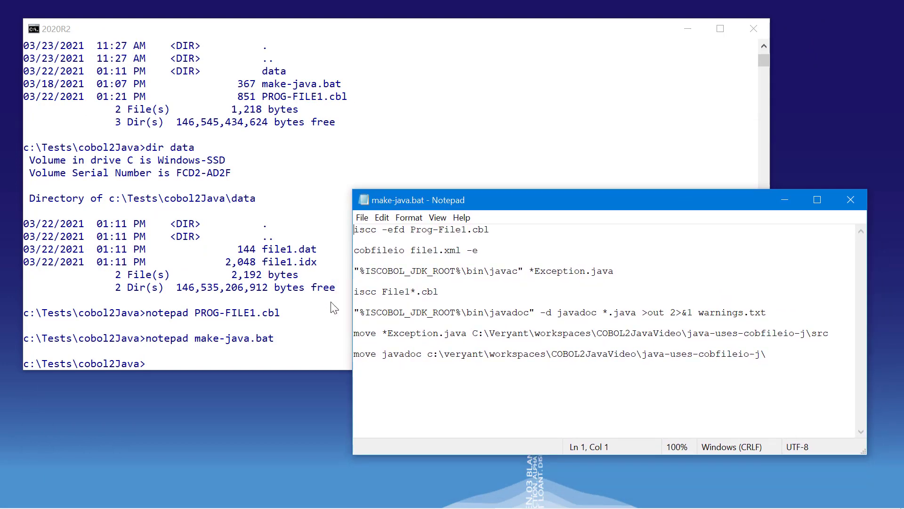
{"action": "mouse_move", "coordinate": [490, 228]}
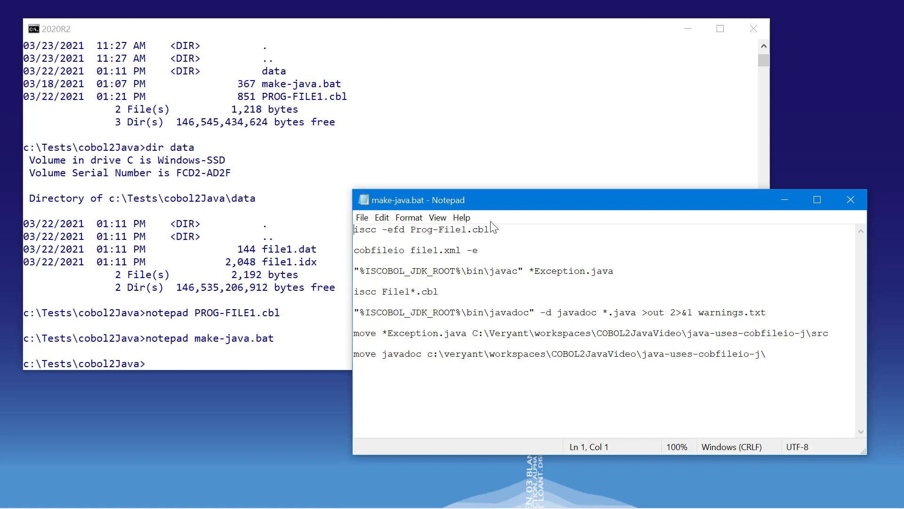
{"action": "triple_click", "coordinate": [420, 230]}
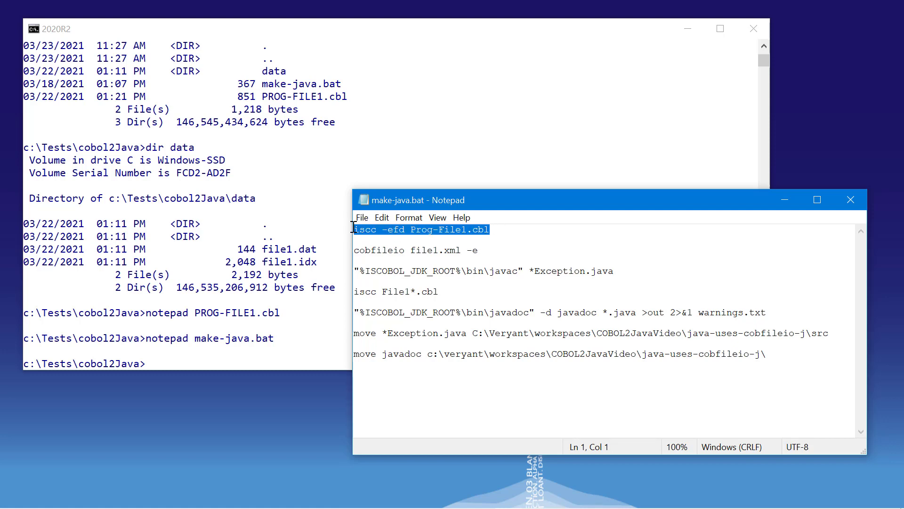
{"action": "mouse_move", "coordinate": [234, 352]}
{"action": "type", "text": "dir"}
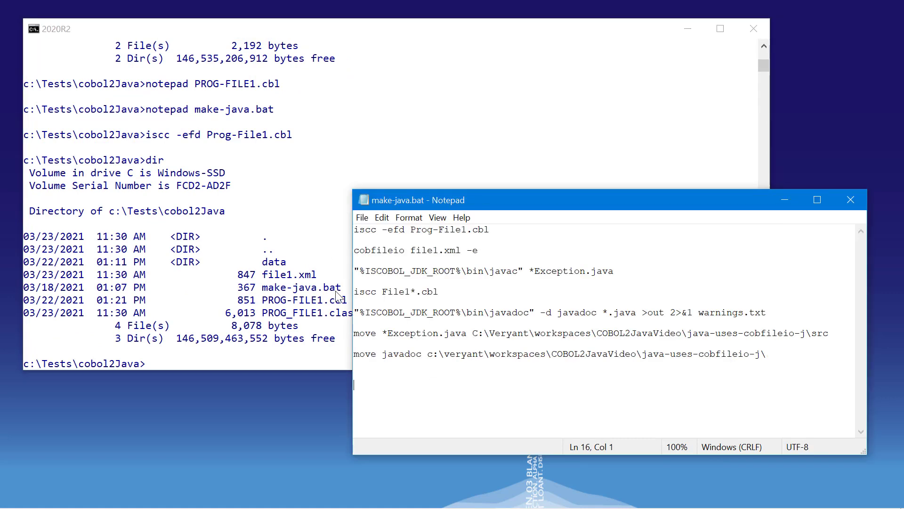
{"action": "triple_click", "coordinate": [414, 250]}
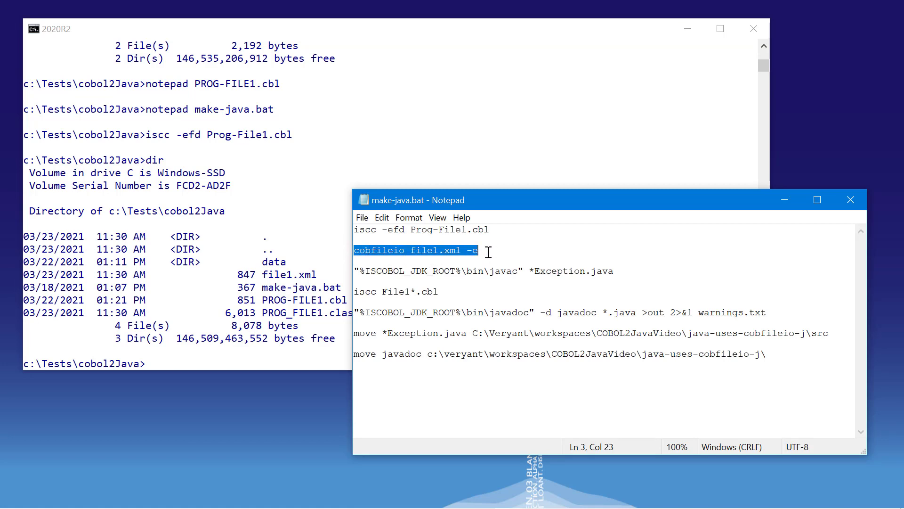
{"action": "left_click", "coordinate": [153, 368]}
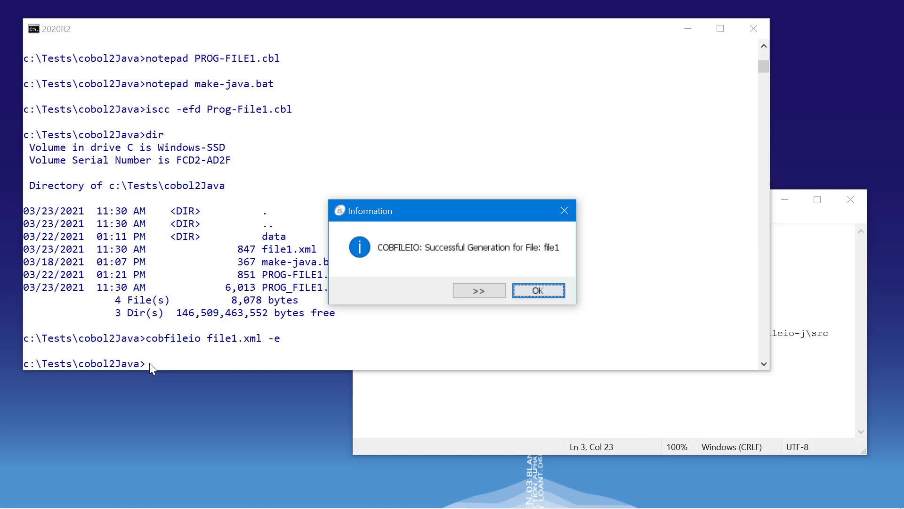
{"action": "left_click", "coordinate": [538, 290]}
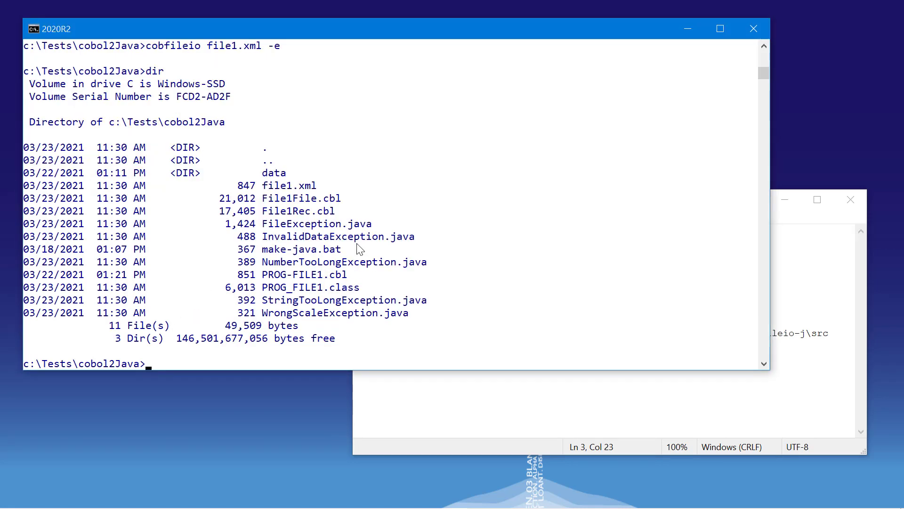
{"action": "mouse_move", "coordinate": [290, 202]}
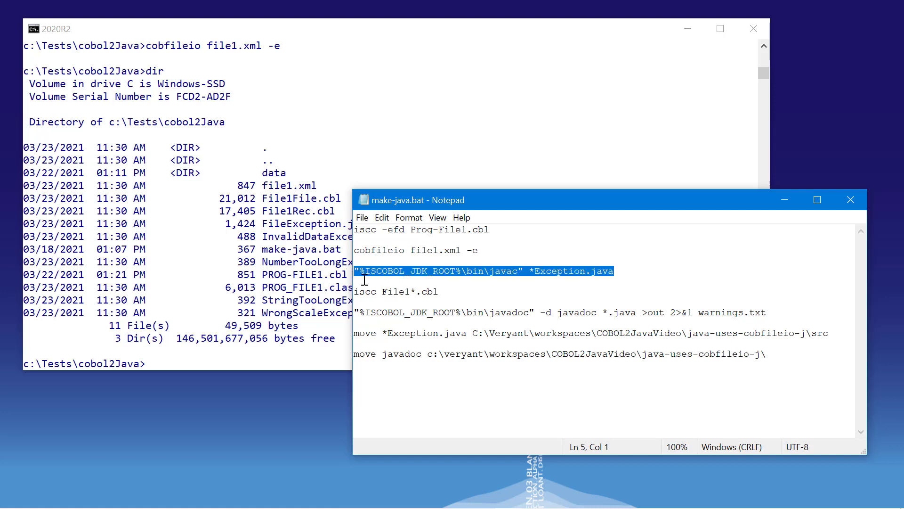
{"action": "mouse_move", "coordinate": [159, 369]}
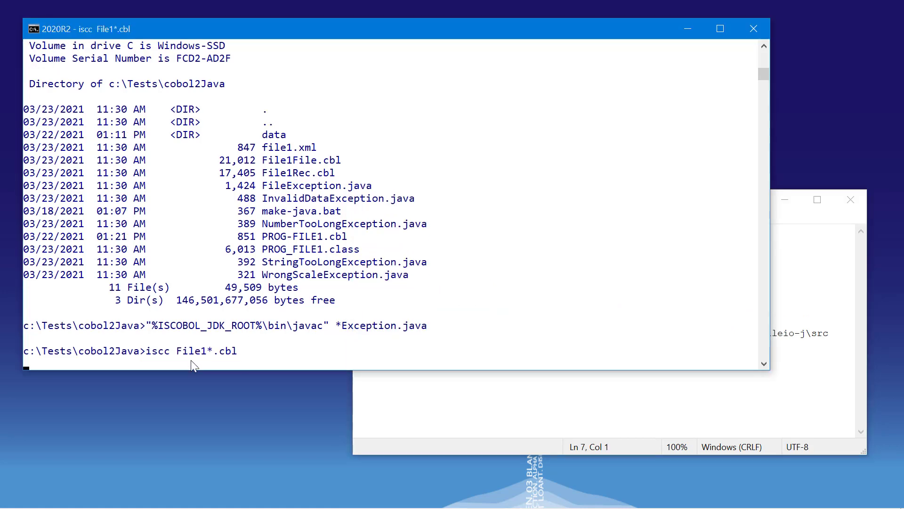
- Move the *Exception.java sources into java-uses-cobfileio-j\src from the Command Prompt
{"action": "type", "text": "d"}
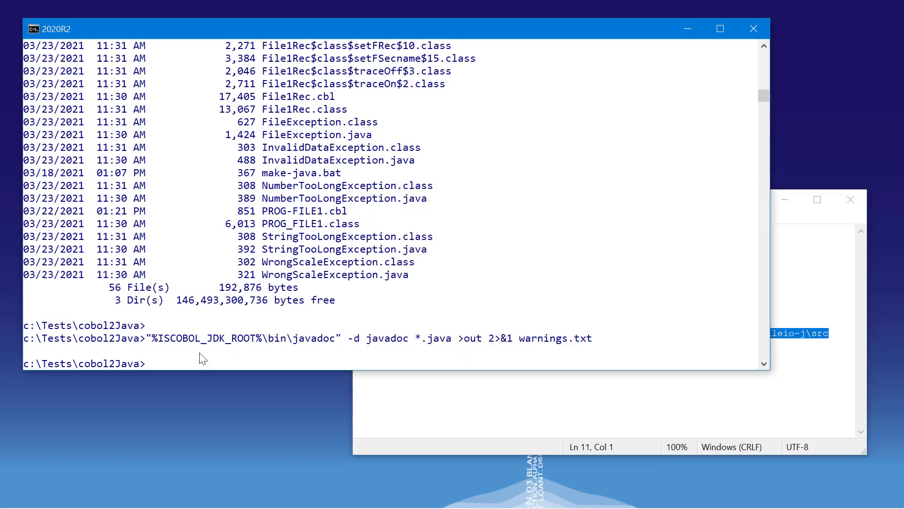
{"action": "type", "text": "move *Exception.java C:\\Veryant\\workspaces\\COBOL2JavaVideo\\java-uses-cobfileio-j\\src"}
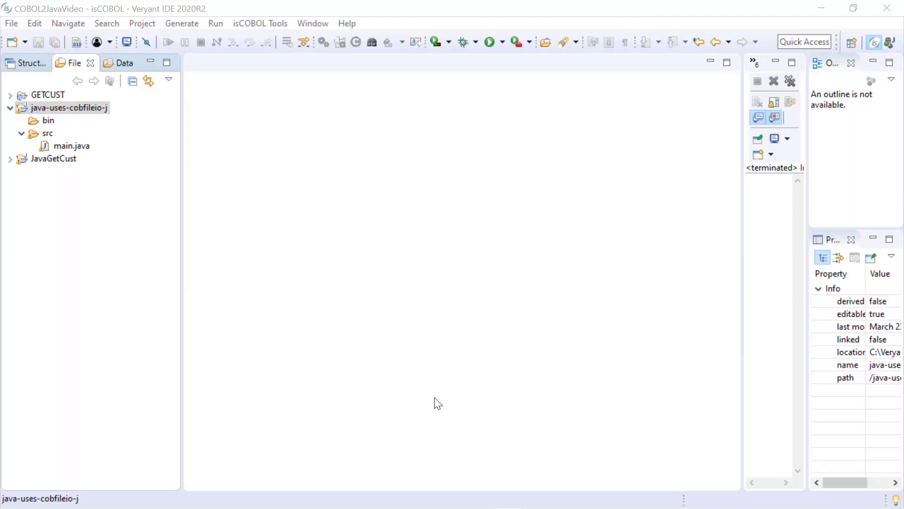
{"action": "mouse_move", "coordinate": [440, 421]}
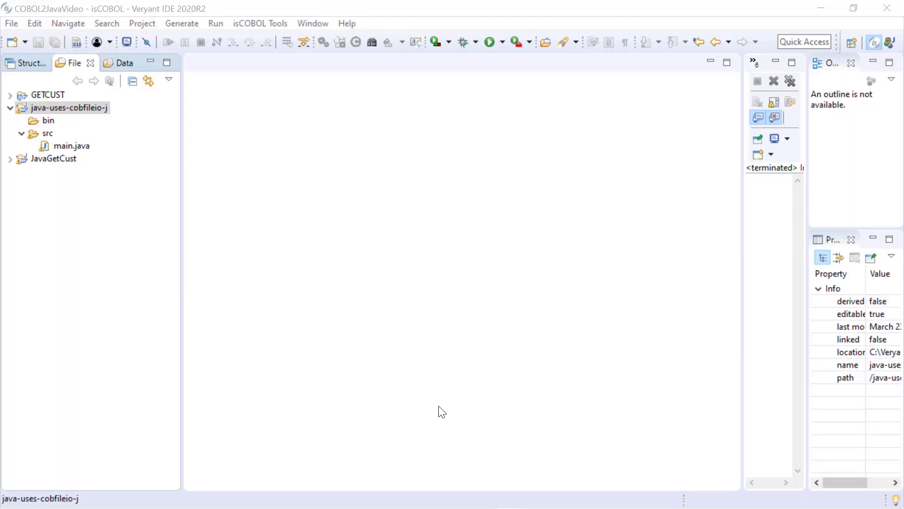
- Refresh java-uses-cobfileio-j and open main.java from its src folder
{"action": "left_click", "coordinate": [63, 108]}
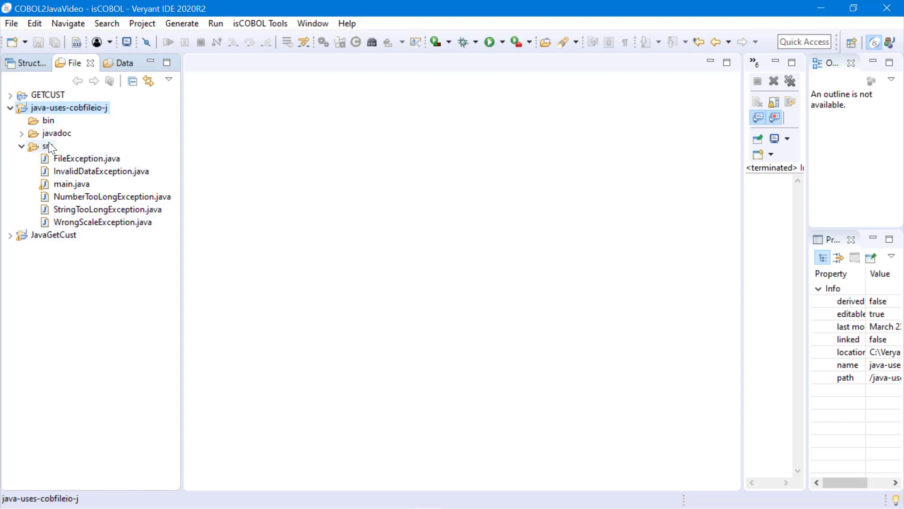
{"action": "left_click", "coordinate": [72, 184]}
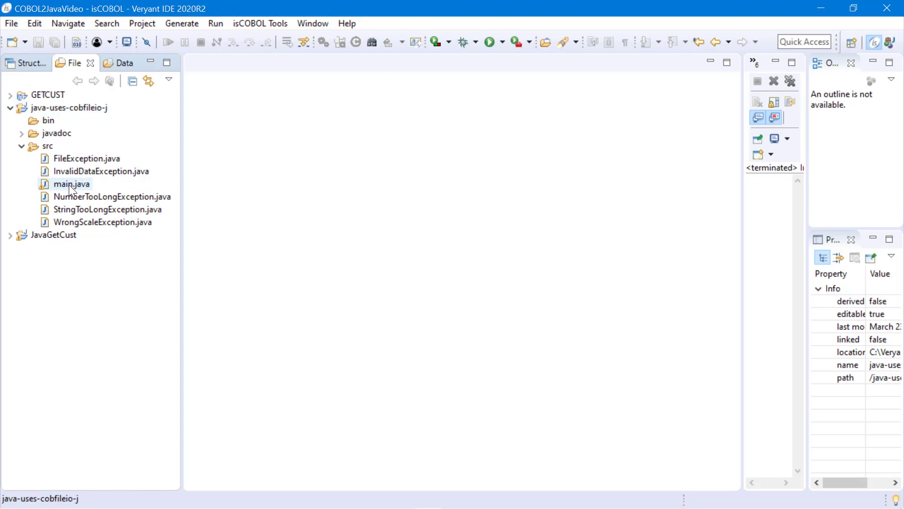
{"action": "double_click", "coordinate": [71, 184]}
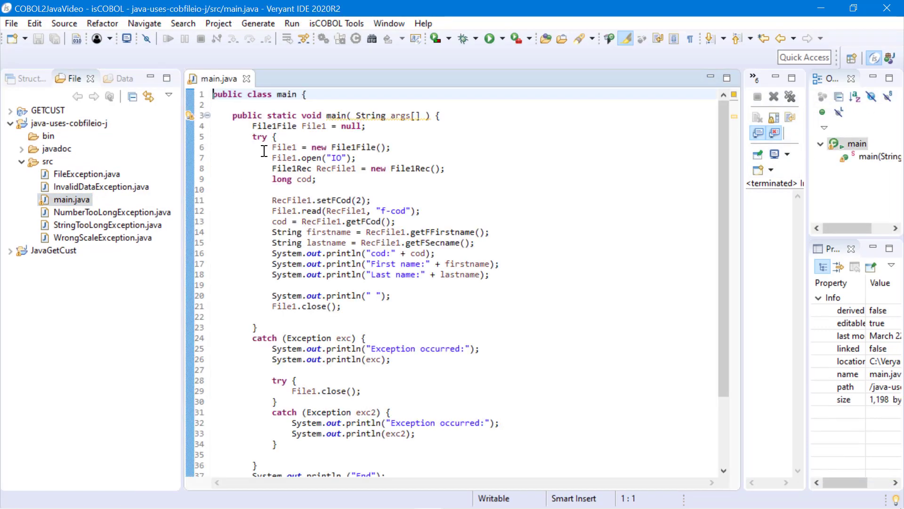
{"action": "mouse_move", "coordinate": [313, 158]}
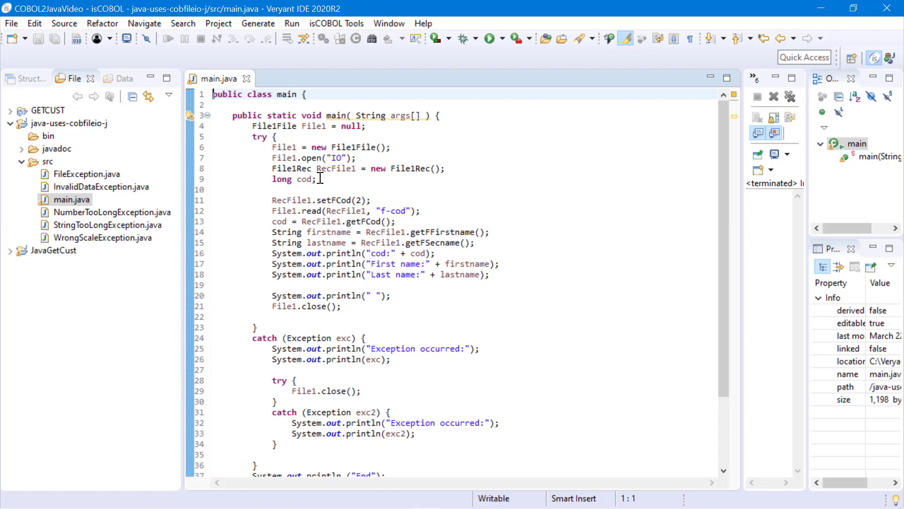
{"action": "mouse_move", "coordinate": [318, 210]}
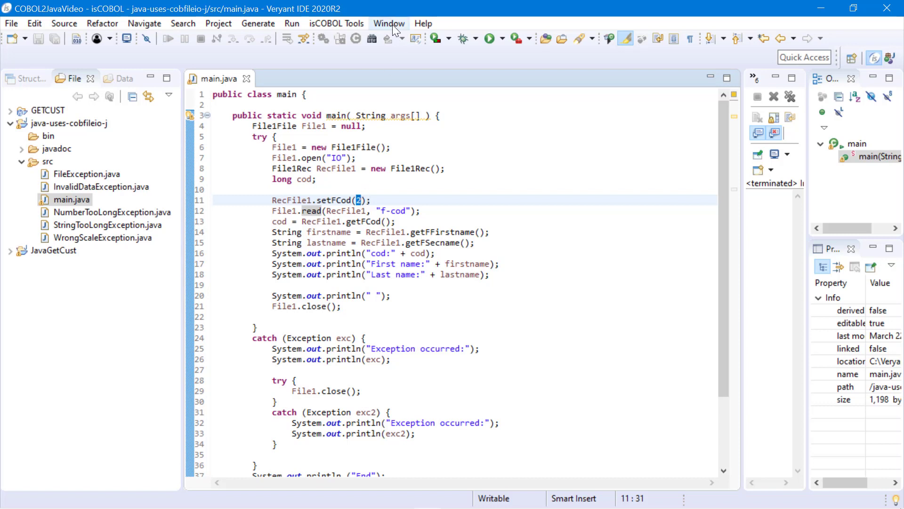
- Open c:\tests\cobol2java\data\file1 with file1.xml, browse records 1 and 2, then minimize
{"action": "left_click", "coordinate": [336, 23]}
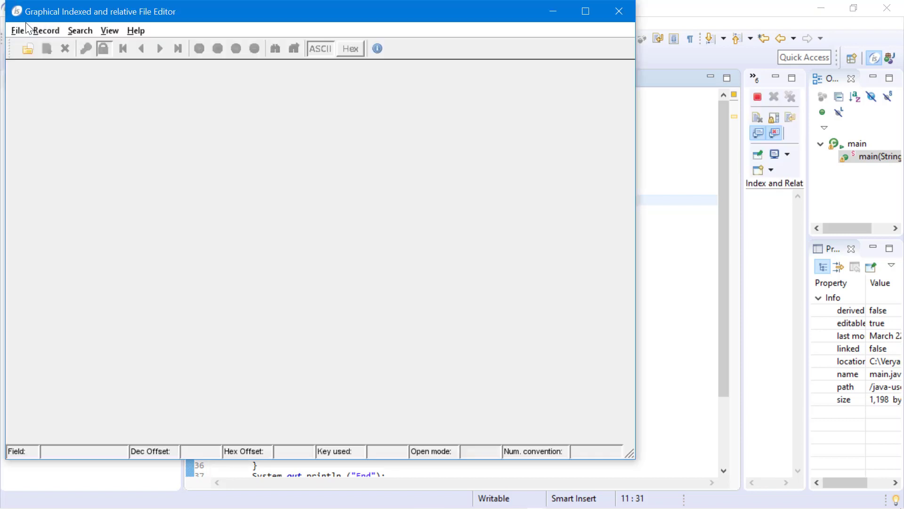
{"action": "left_click", "coordinate": [28, 48]}
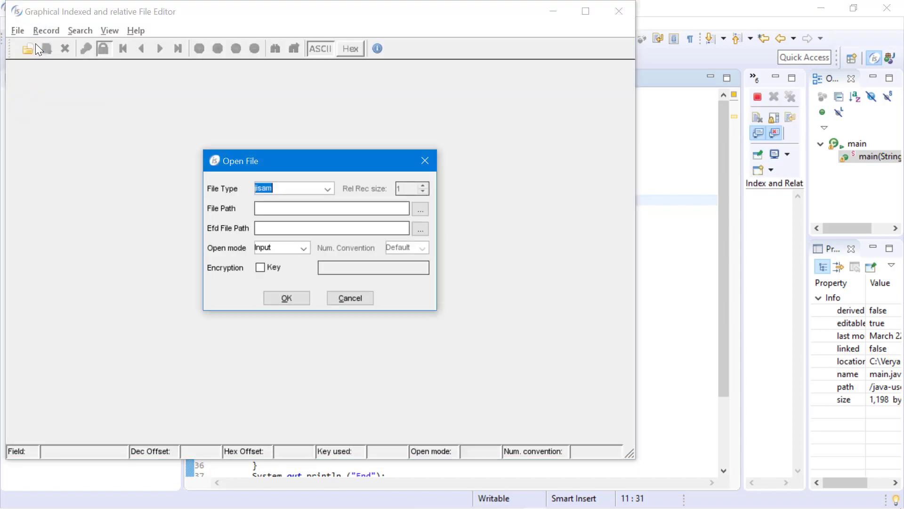
{"action": "type", "text": "c:\\tests\\cobol2java\\data\\file1"}
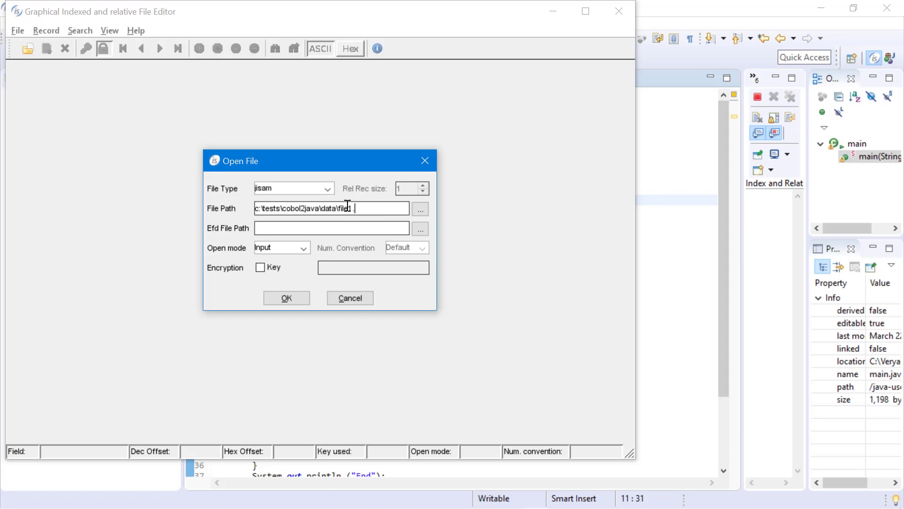
{"action": "left_click", "coordinate": [420, 208]}
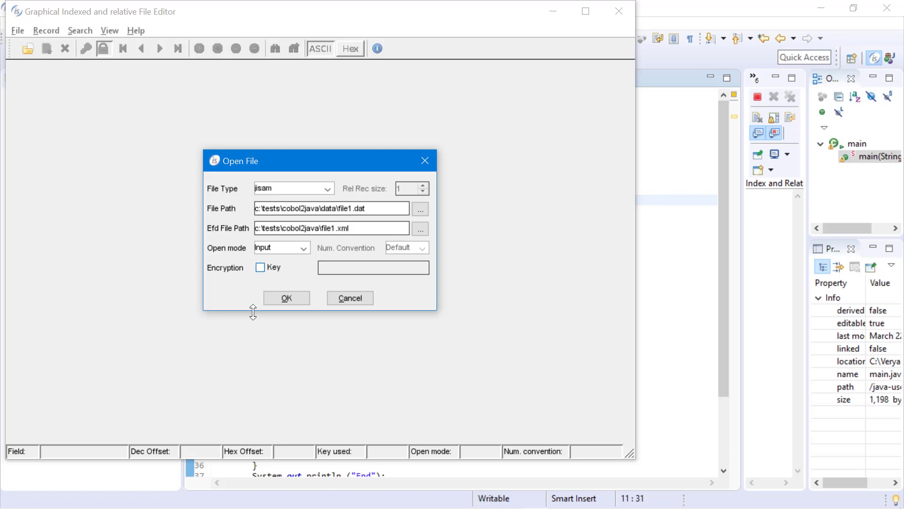
{"action": "left_click", "coordinate": [286, 298]}
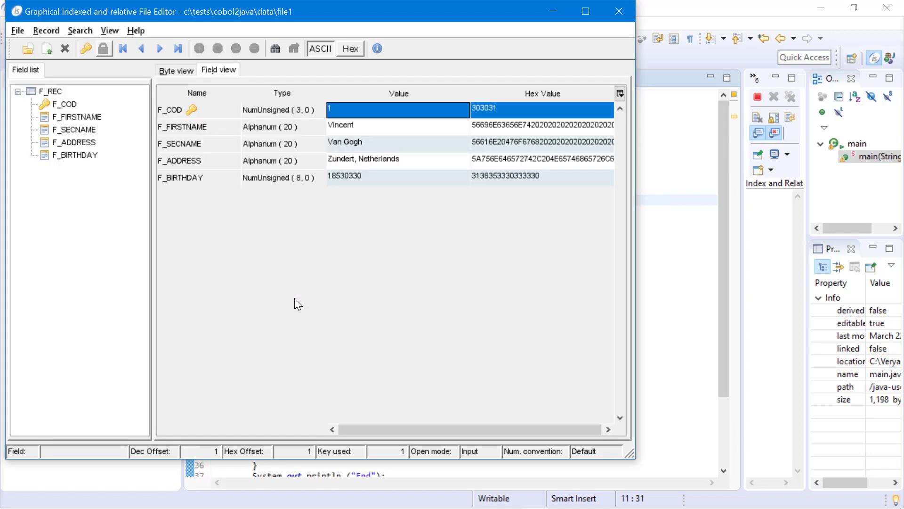
{"action": "mouse_move", "coordinate": [209, 259]}
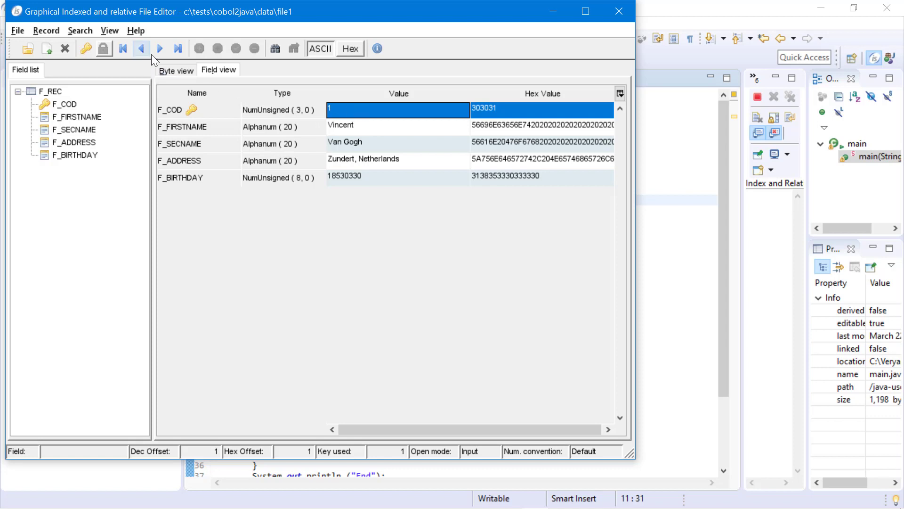
{"action": "left_click", "coordinate": [161, 48]}
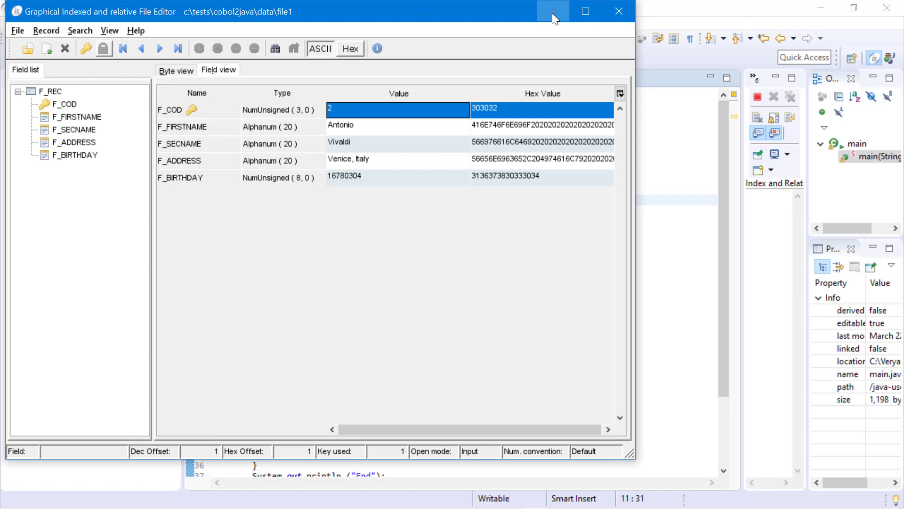
{"action": "left_click", "coordinate": [549, 10]}
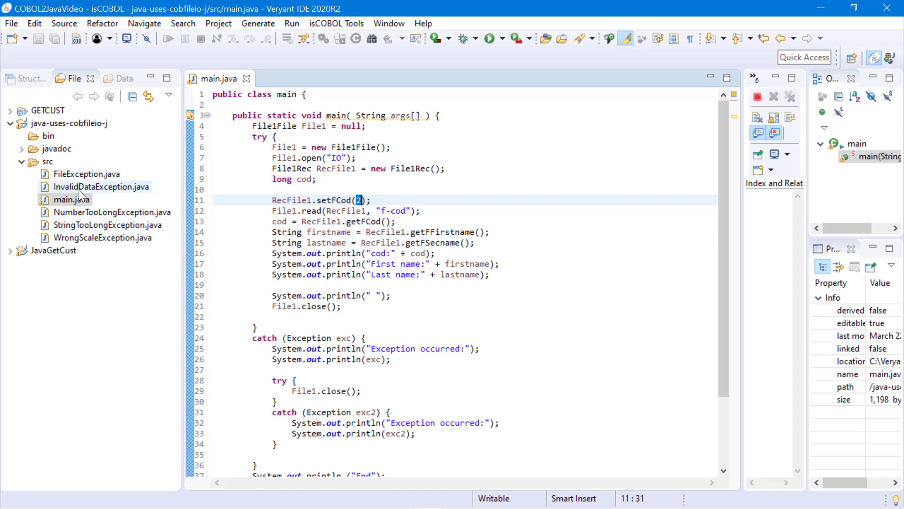
- Review main's program arguments and source path in Run Configurations, then run it
{"action": "right_click", "coordinate": [71, 199]}
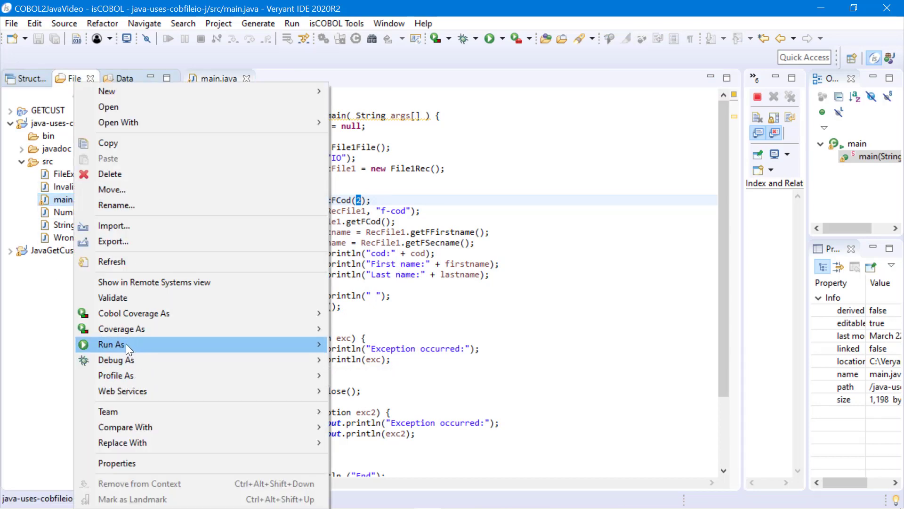
{"action": "left_click", "coordinate": [111, 344]}
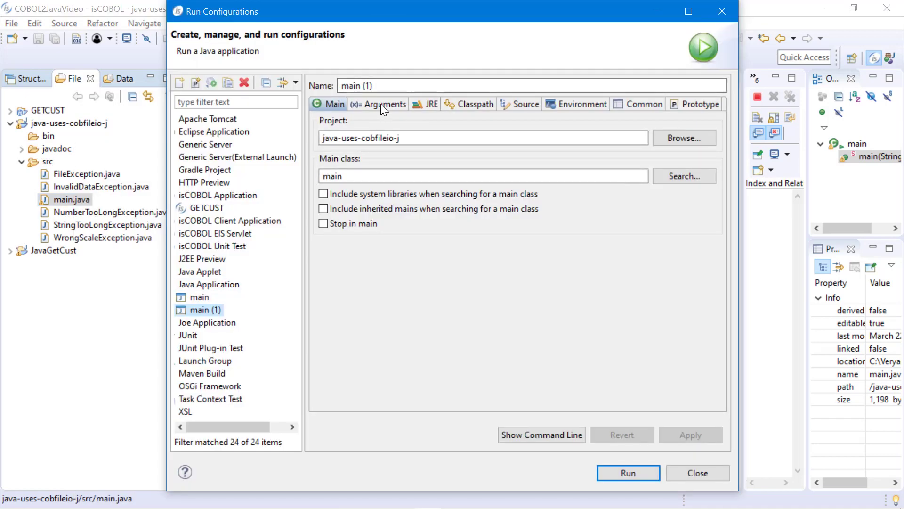
{"action": "left_click", "coordinate": [384, 103]}
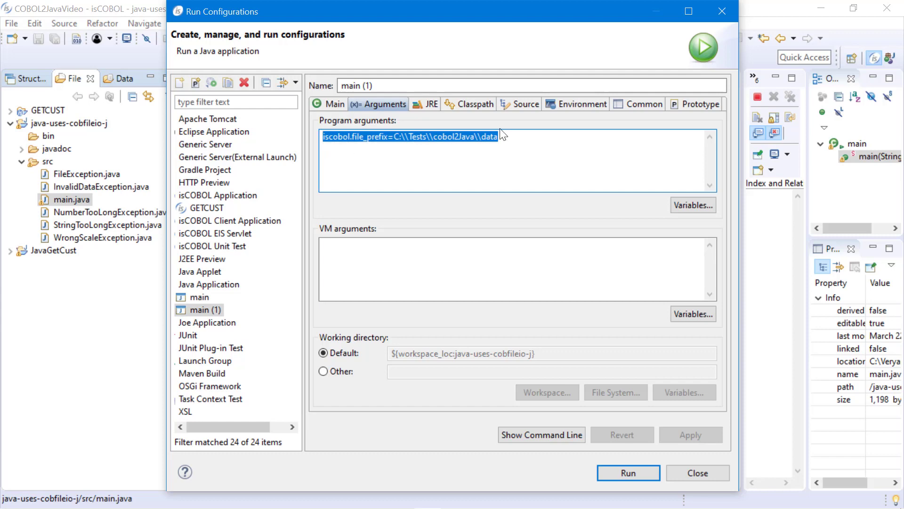
{"action": "left_click", "coordinate": [526, 103]}
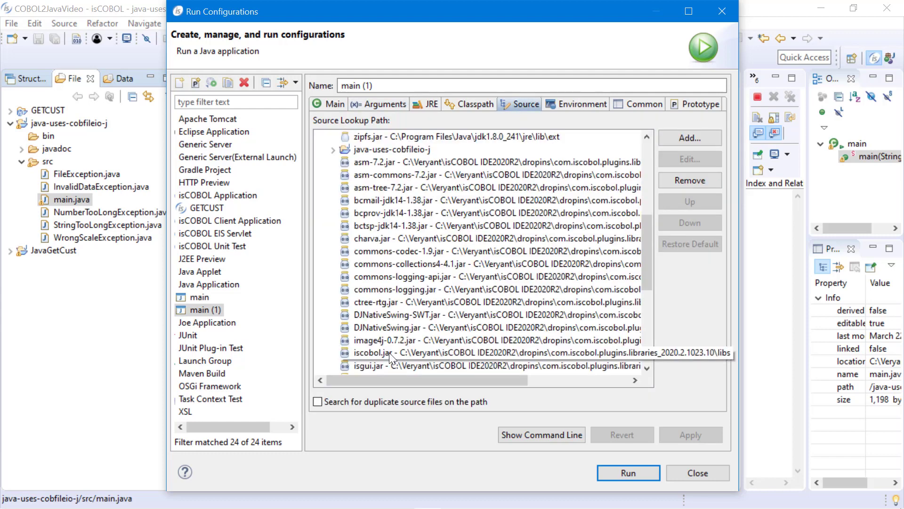
{"action": "scroll", "scroll_direction": "down", "scroll_amount": 3}
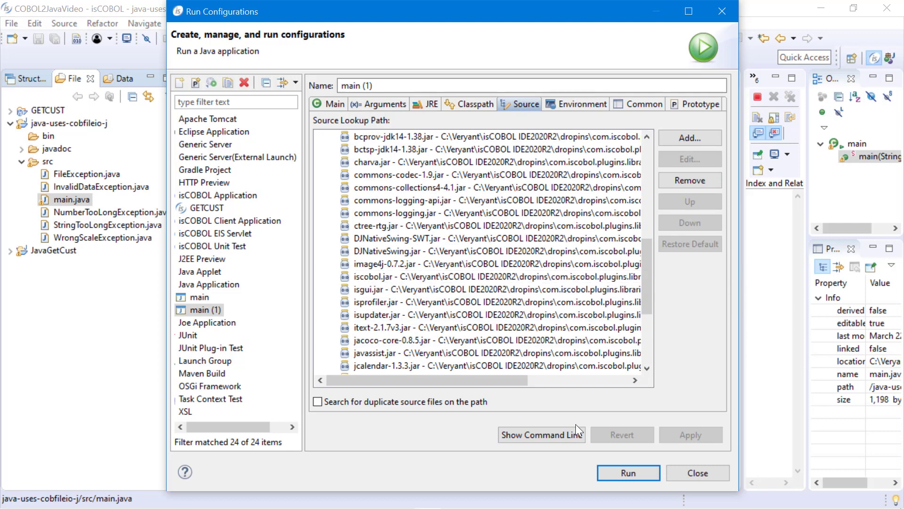
{"action": "left_click", "coordinate": [629, 473]}
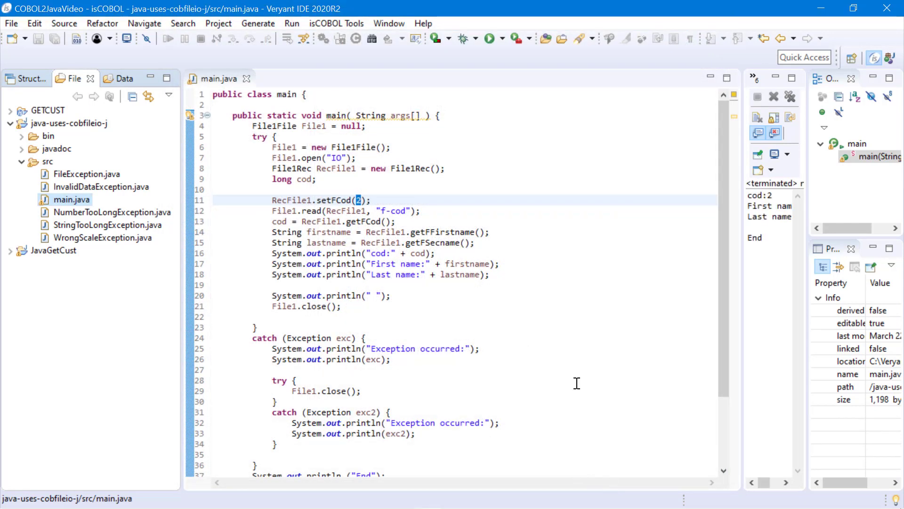
{"action": "mouse_move", "coordinate": [742, 308]}
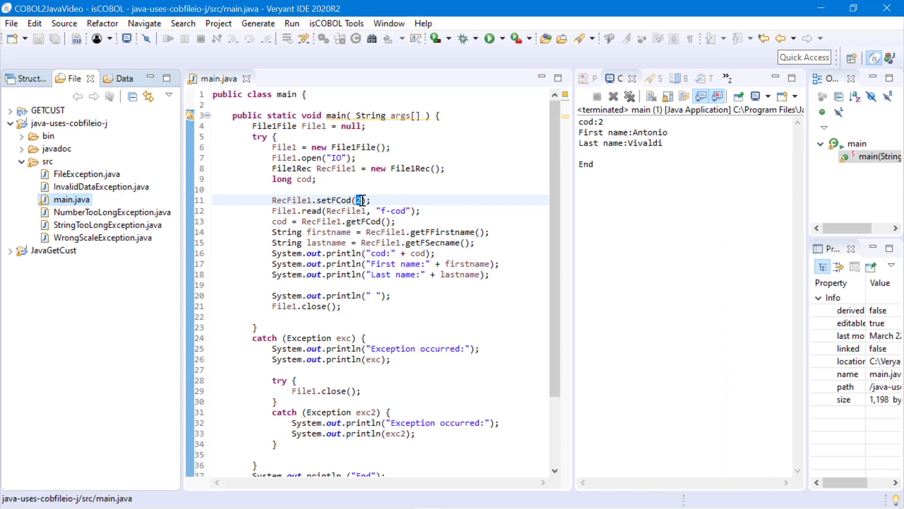
- Change setFCod(2) to setFCod(1) in main.java and rerun it
{"action": "type", "text": "1"}
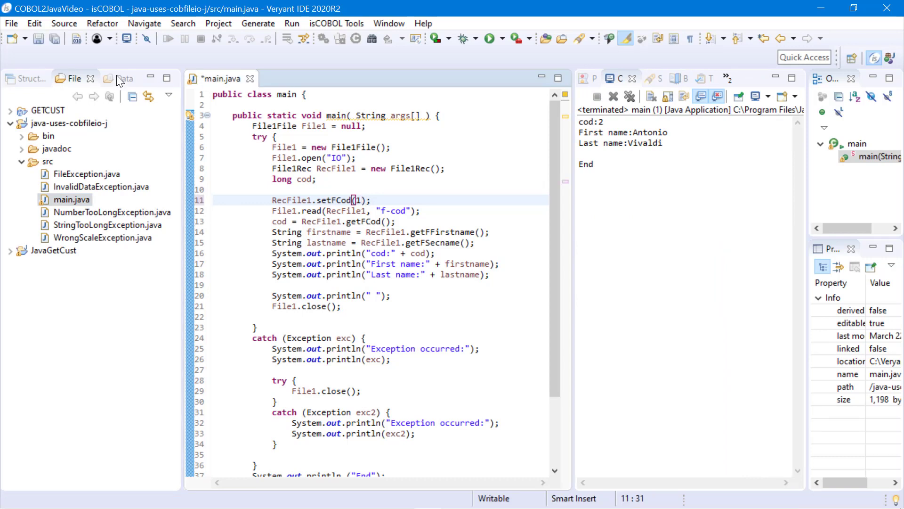
{"action": "left_click", "coordinate": [488, 39]}
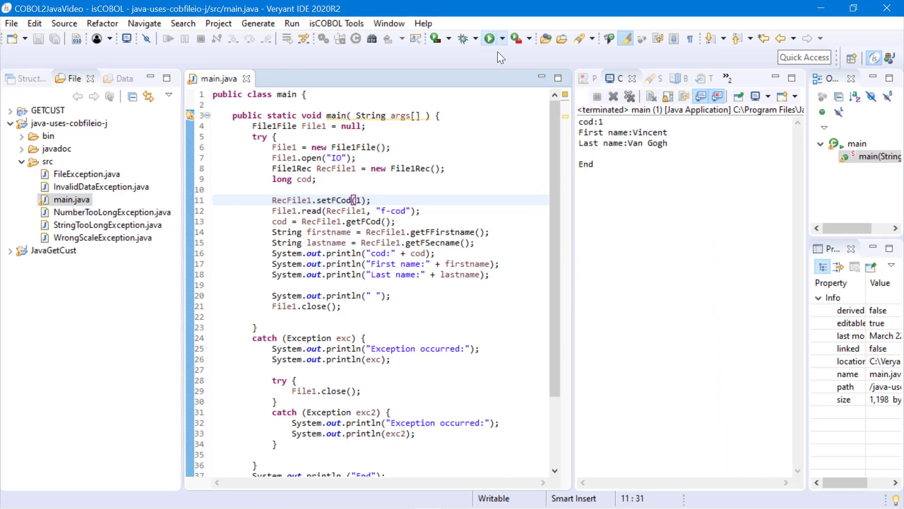